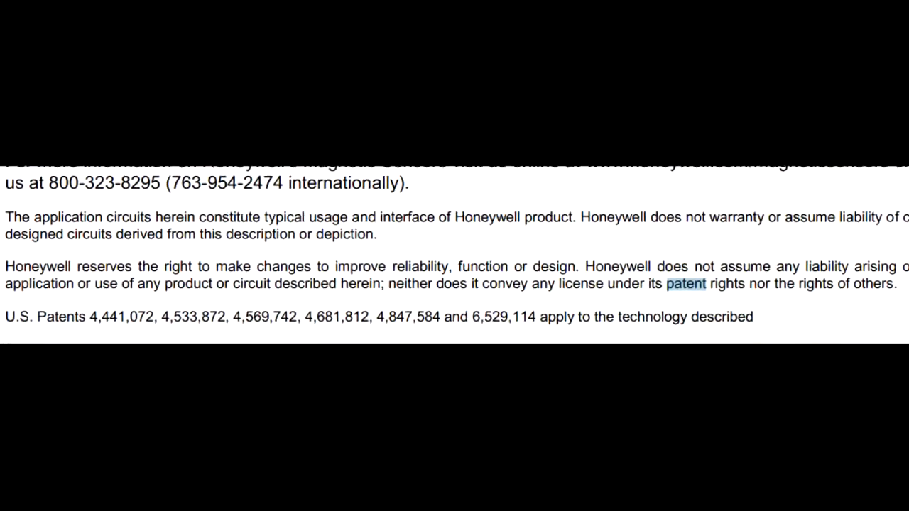
{"action": "scroll", "scroll_direction": "down", "scroll_amount": 3}
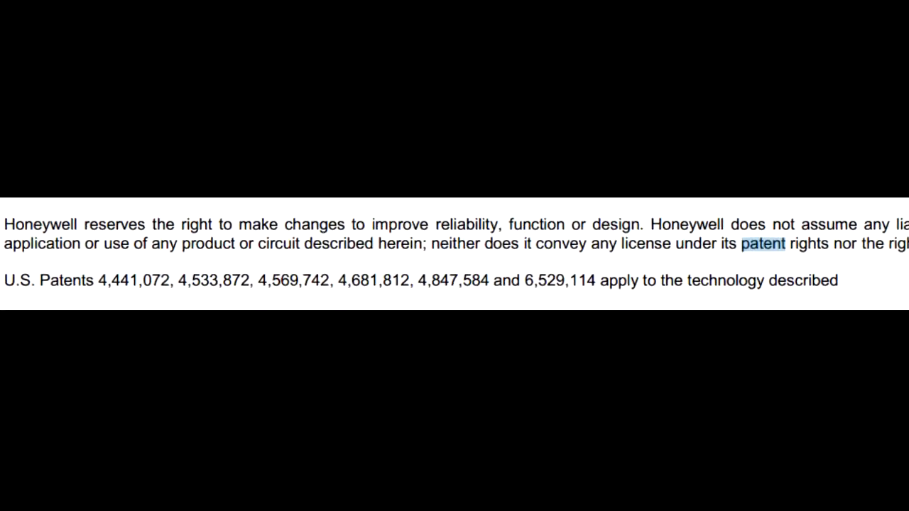
{"action": "scroll", "scroll_direction": "down", "scroll_amount": 3}
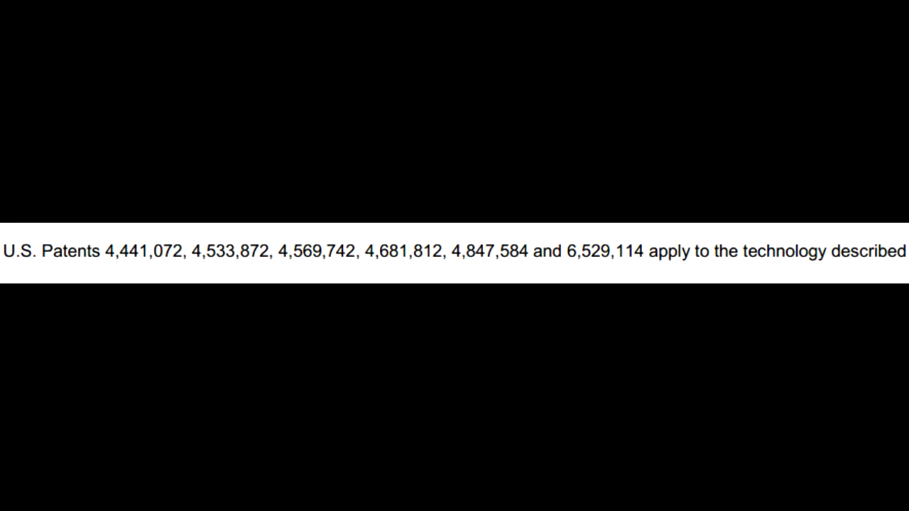